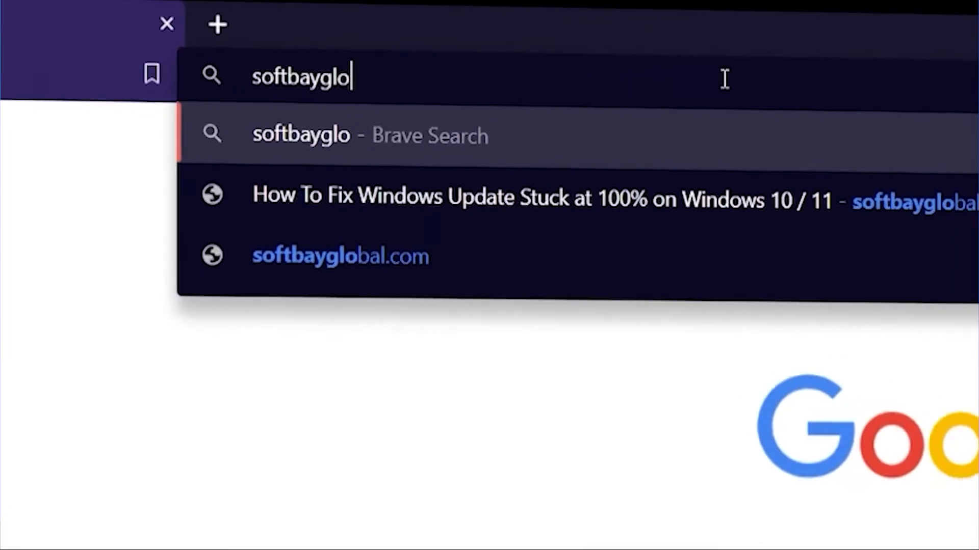
Open the softbayglobal.com IT troubleshooting site in Brave.
click(340, 256)
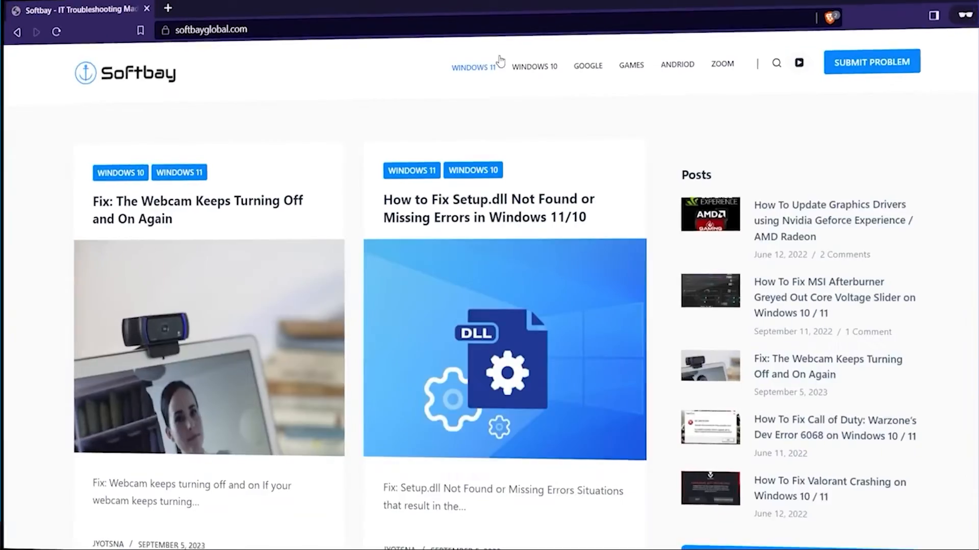
click(872, 61)
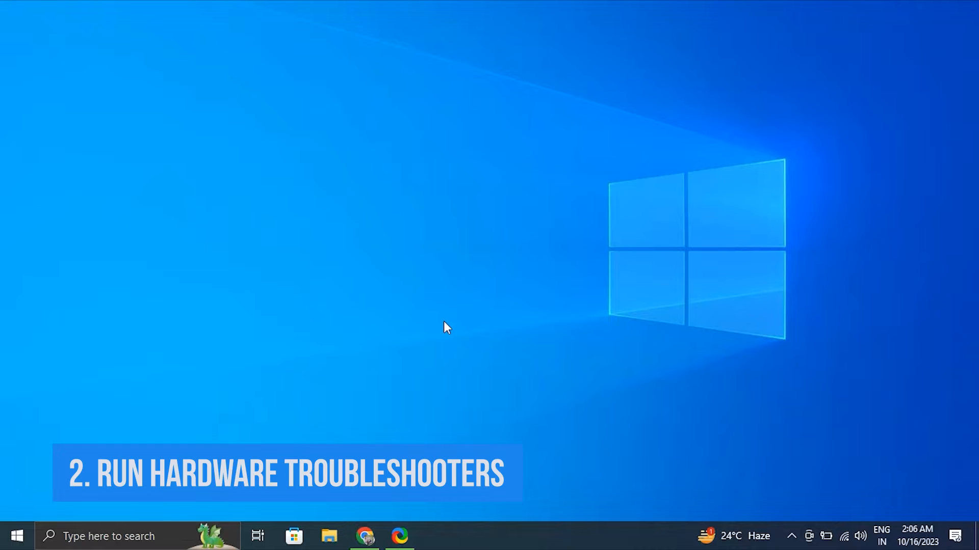
Run msdt.exe -id DeviceDiagnostic from the Run box to launch the hardware troubleshooter.
key(Win+r)
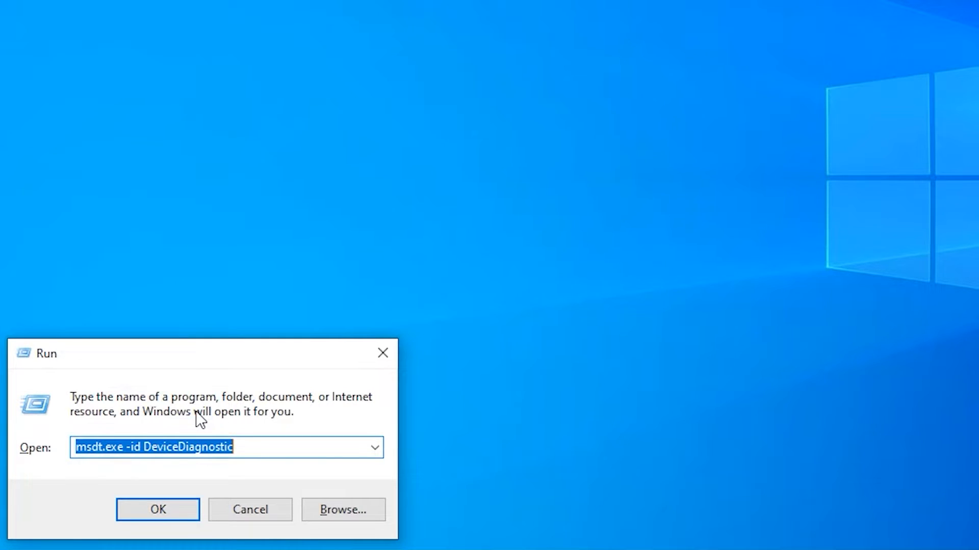
click(157, 510)
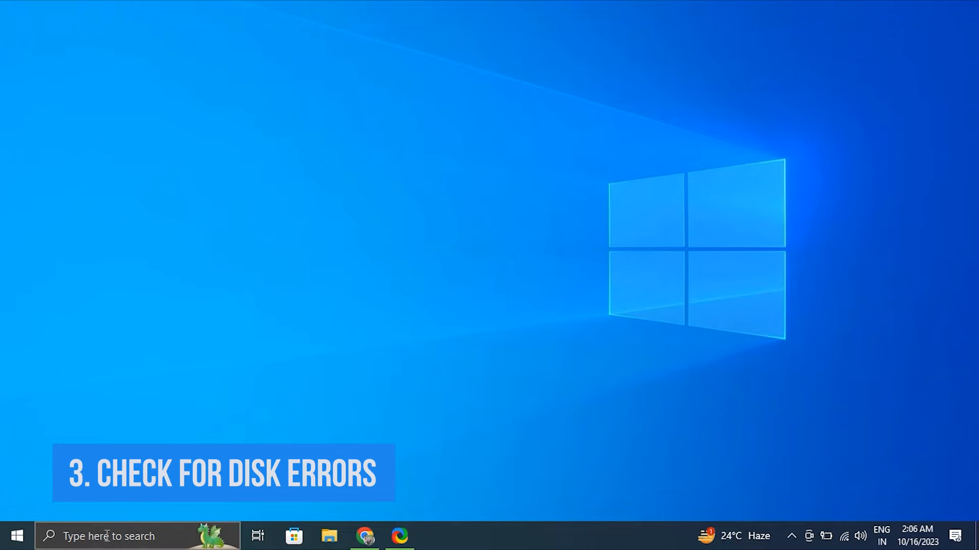
Run chkdsk /f C: in an elevated Command Prompt and answer the restart-scheduling prompt.
click(18, 535)
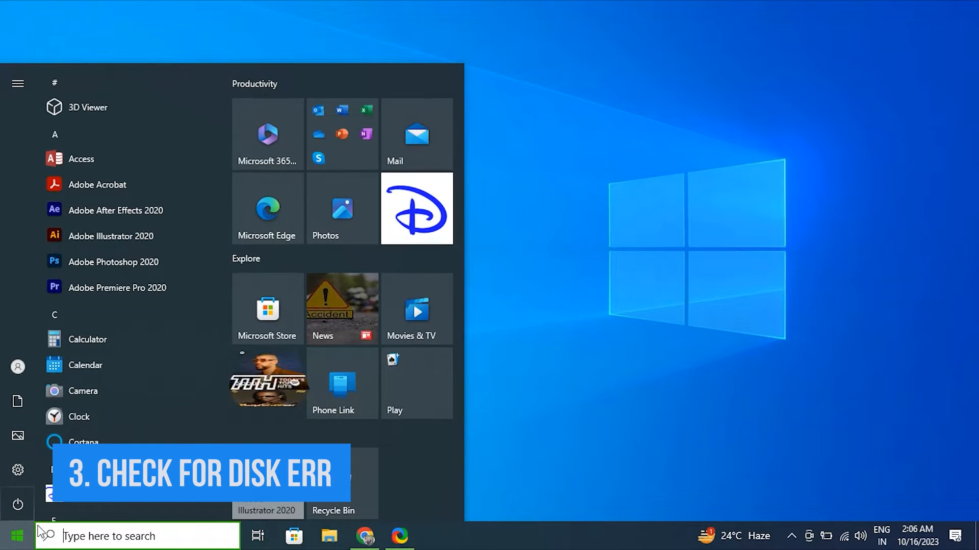
text(command Prompt)
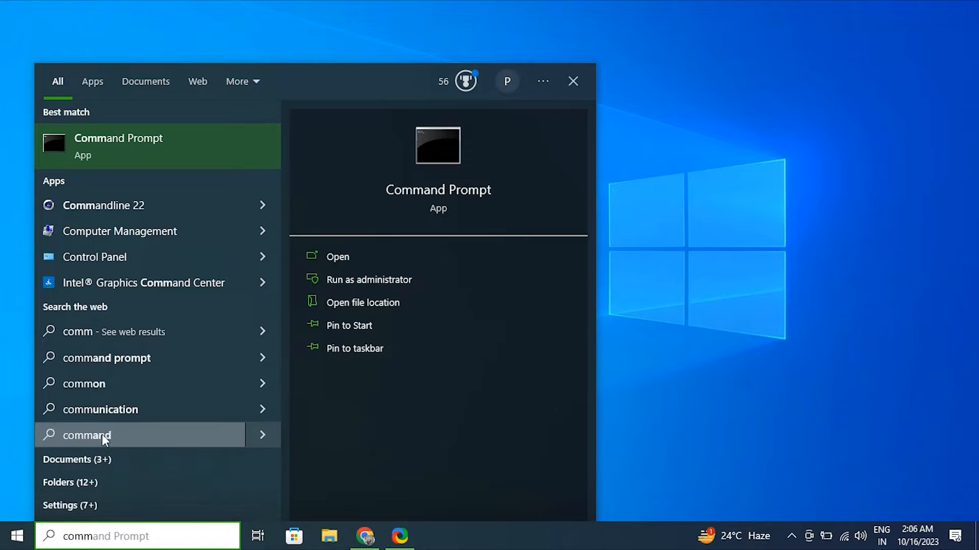
mouse_move(348, 285)
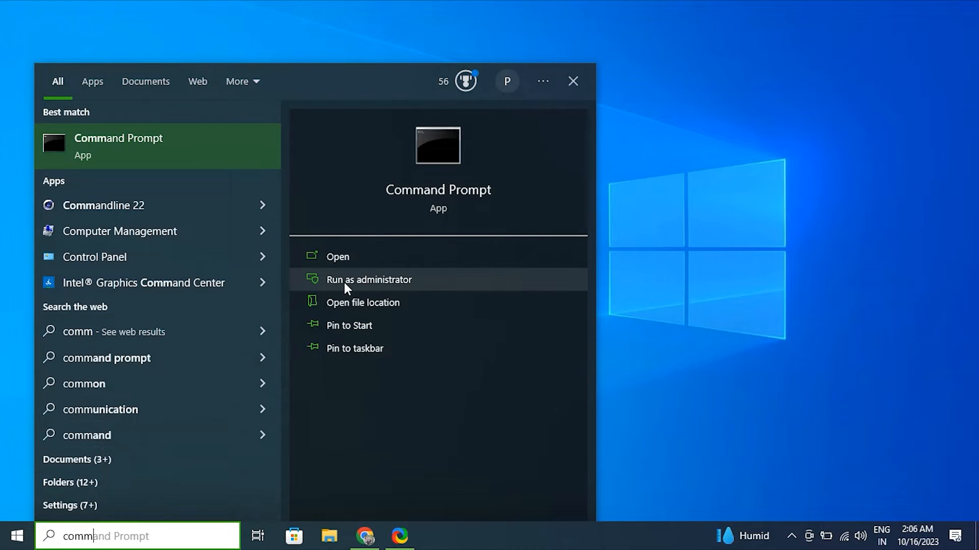
click(369, 279)
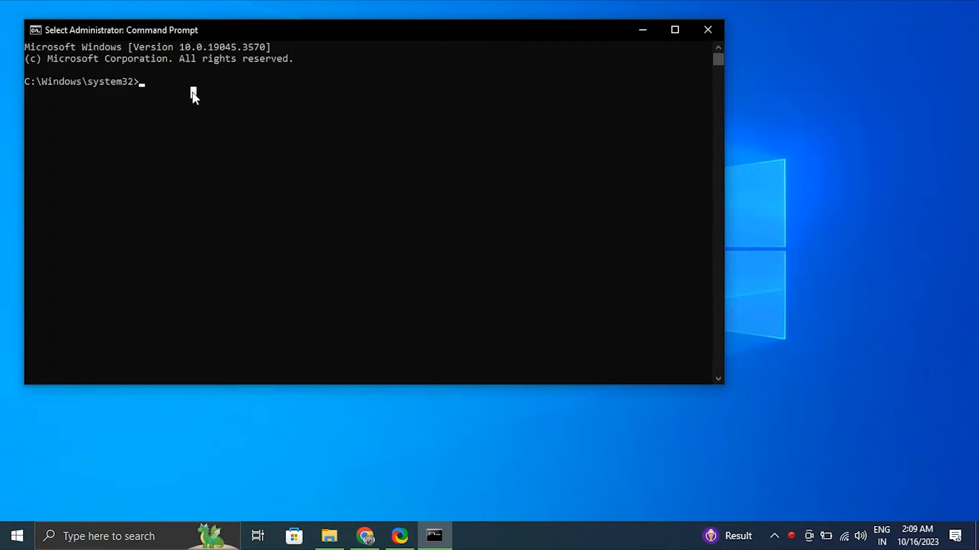
text(chkdsk /f C:)
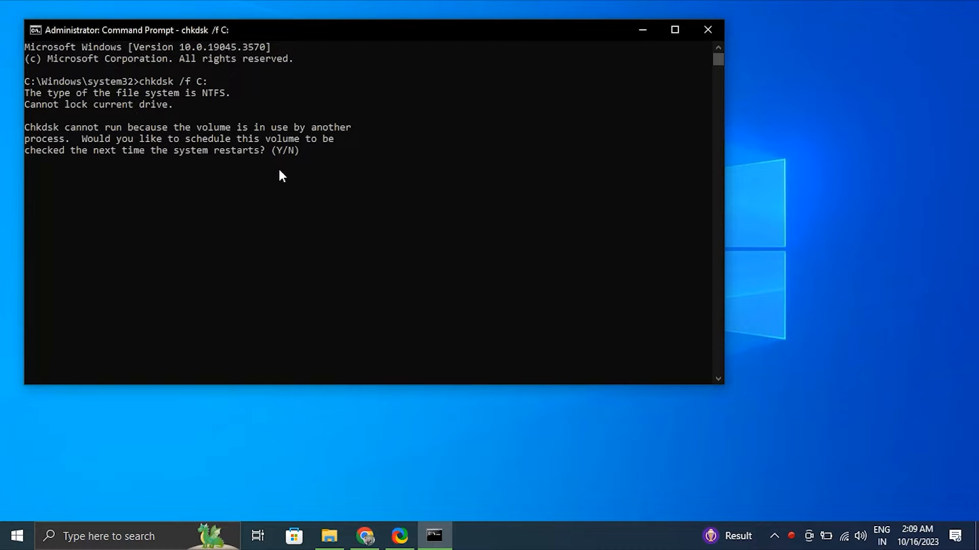
click(280, 155)
text(COMM)
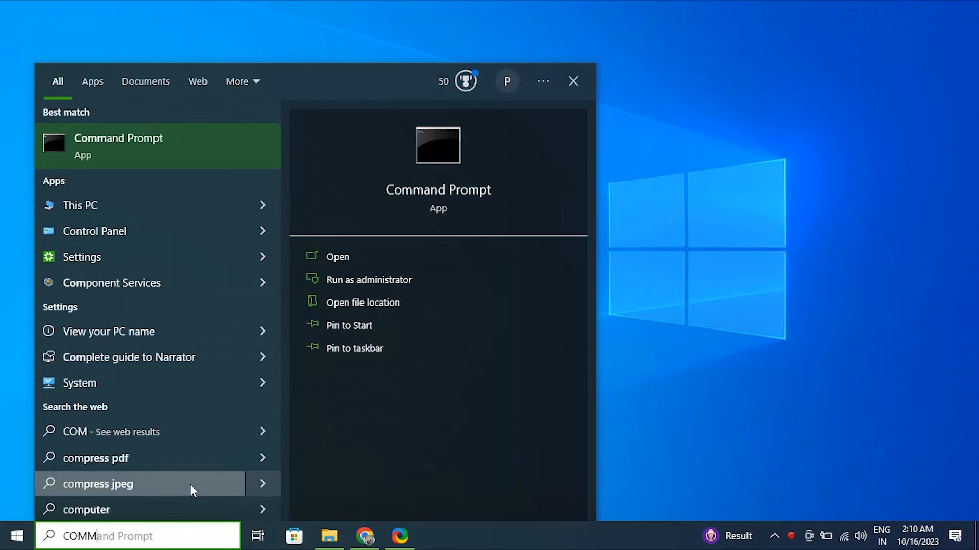
Run sfc /scannow in a new administrator Command Prompt.
click(369, 279)
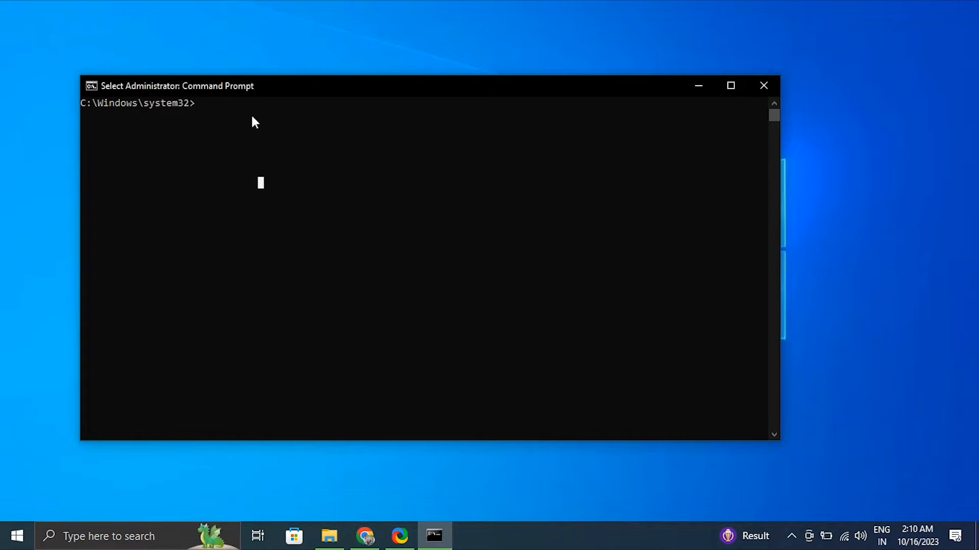
text(sfc /scannow)
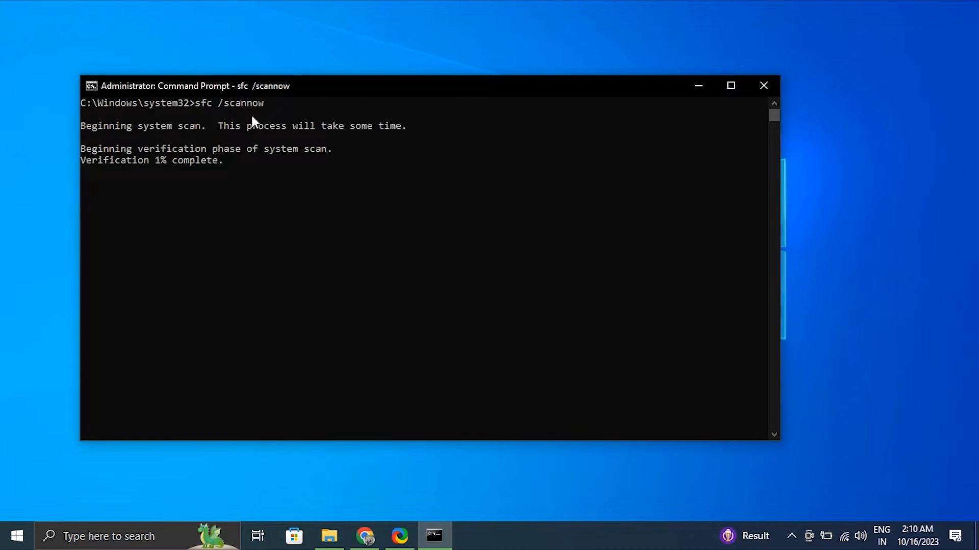
mouse_move(222, 301)
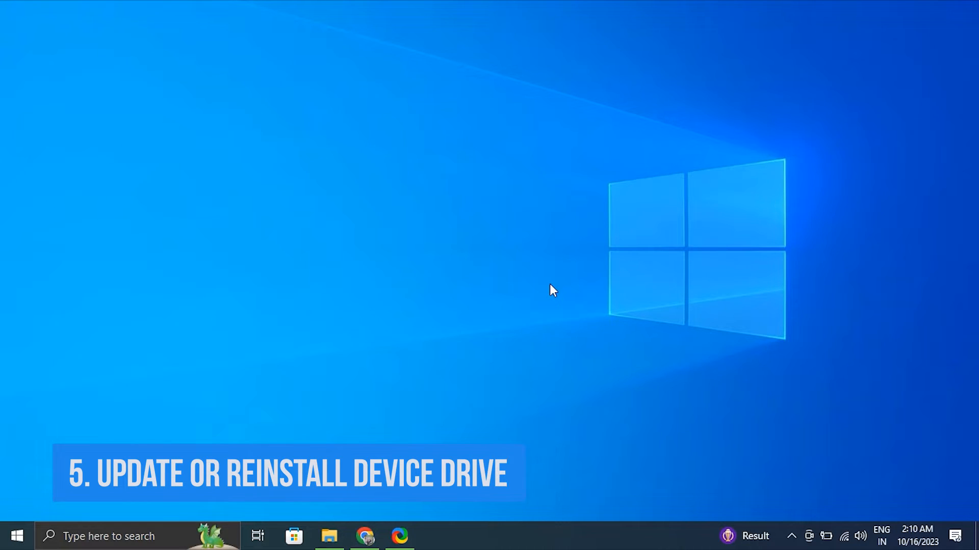
Search automatically for an NVIDIA GeForce 920MX driver update, dismiss the result, close Device Manager.
right_click(20, 534)
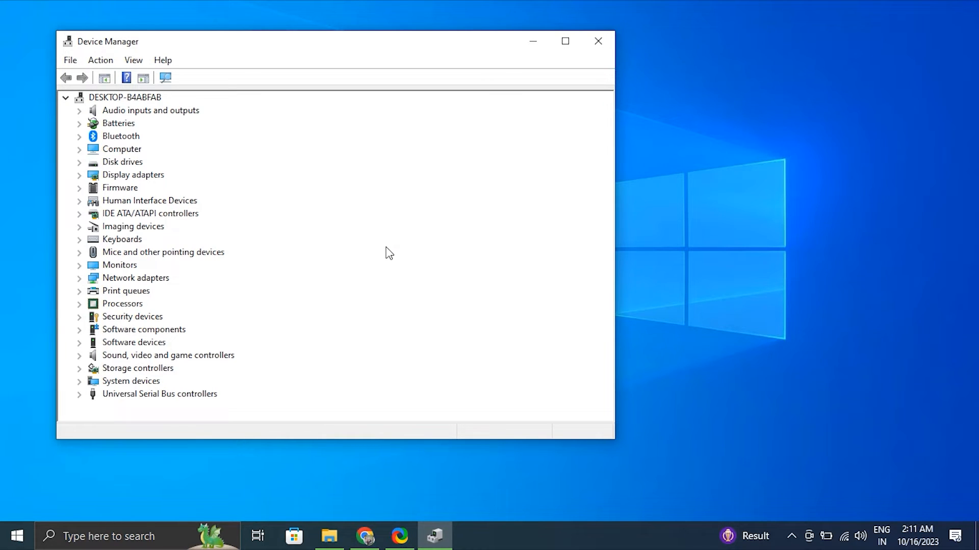
mouse_move(22, 194)
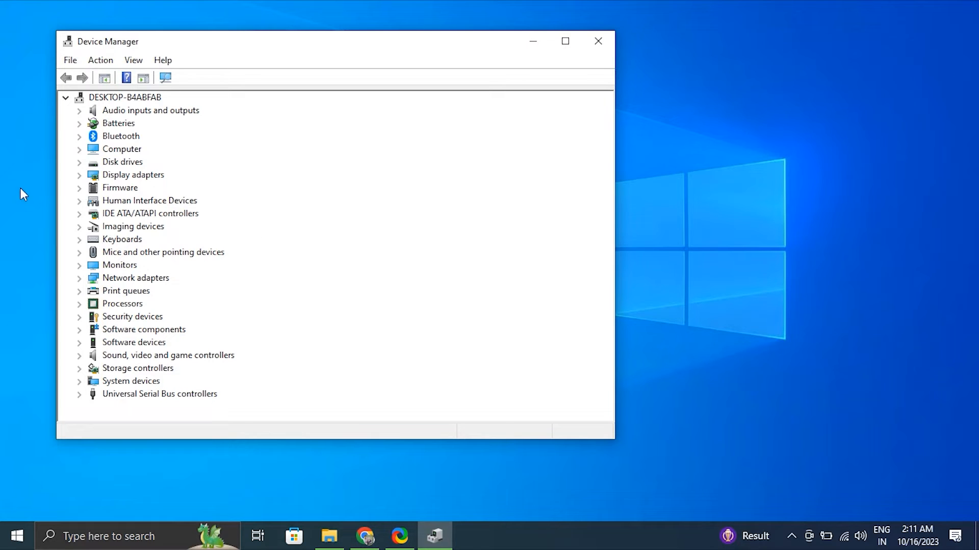
click(79, 175)
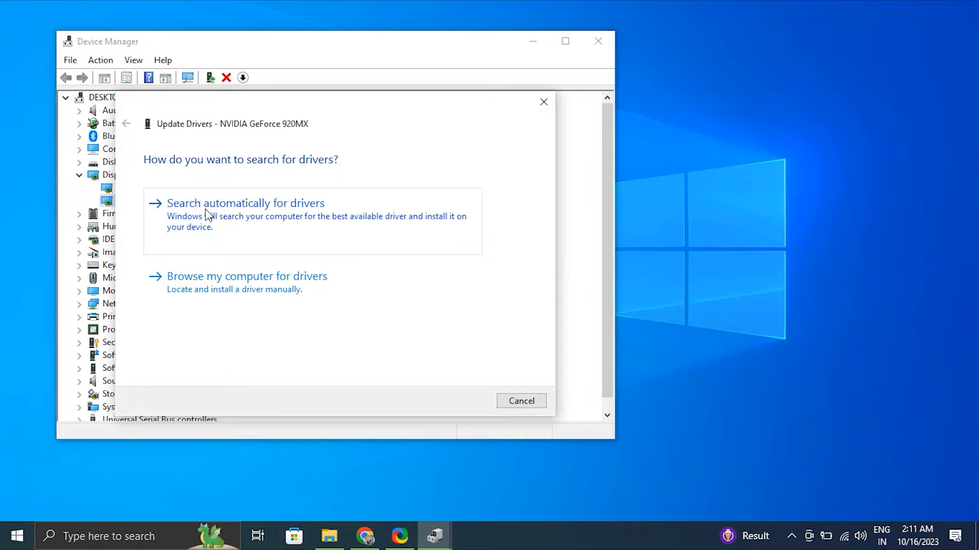
click(246, 204)
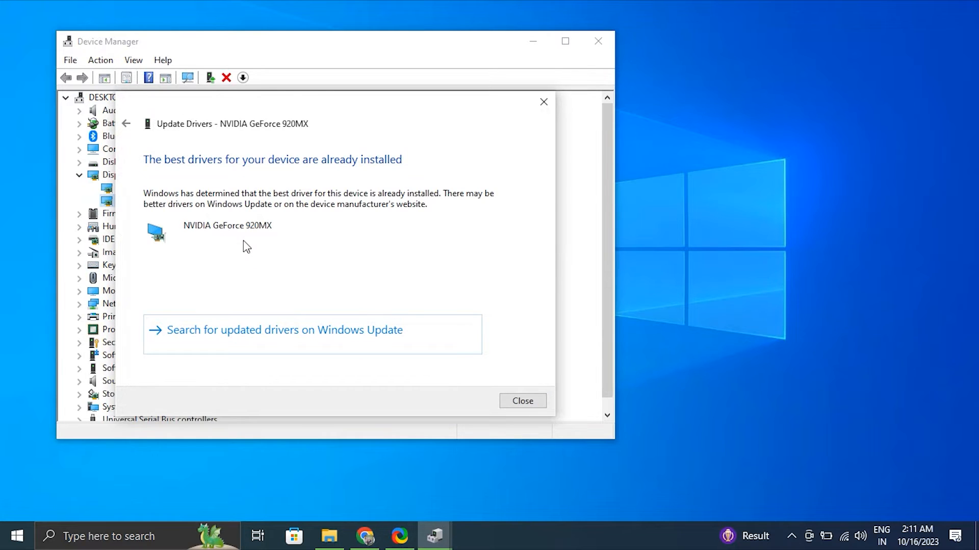
click(523, 401)
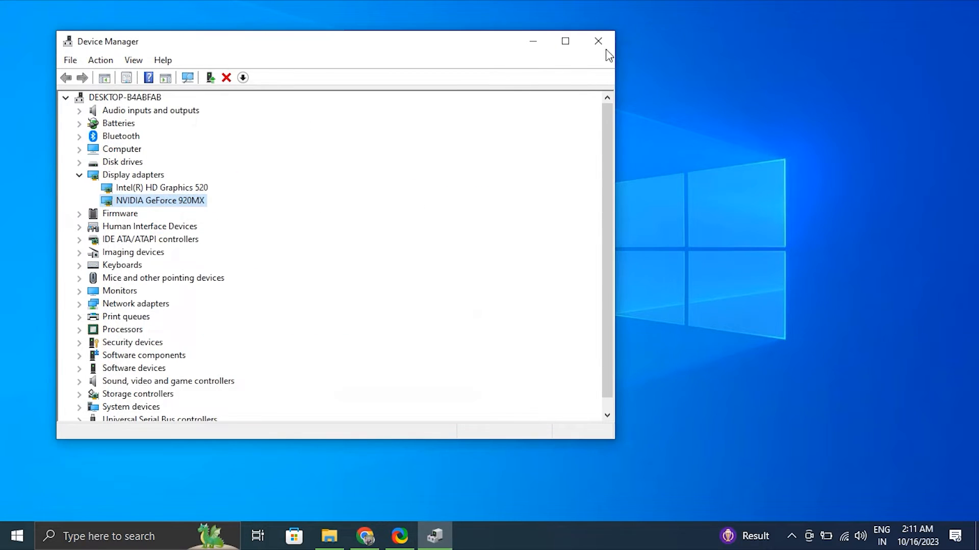
click(596, 40)
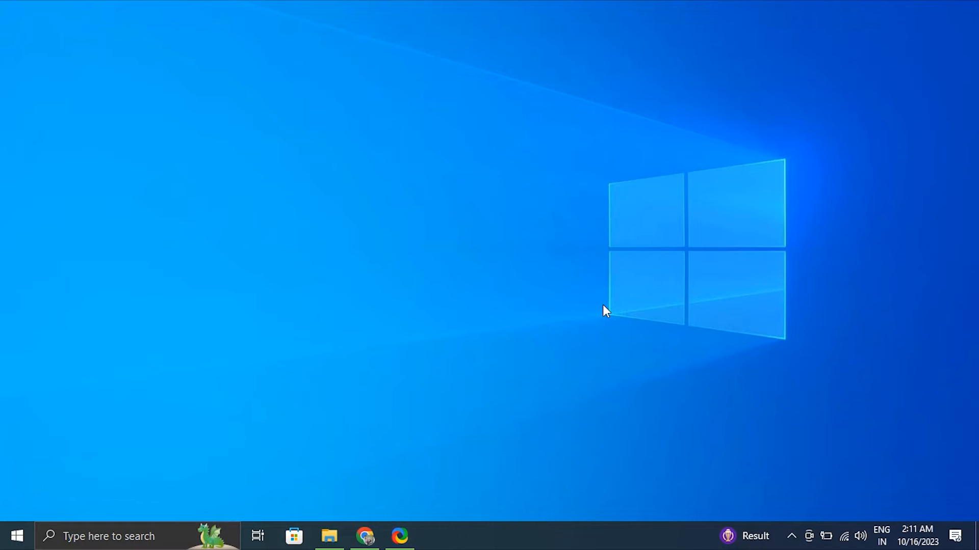
mouse_move(607, 298)
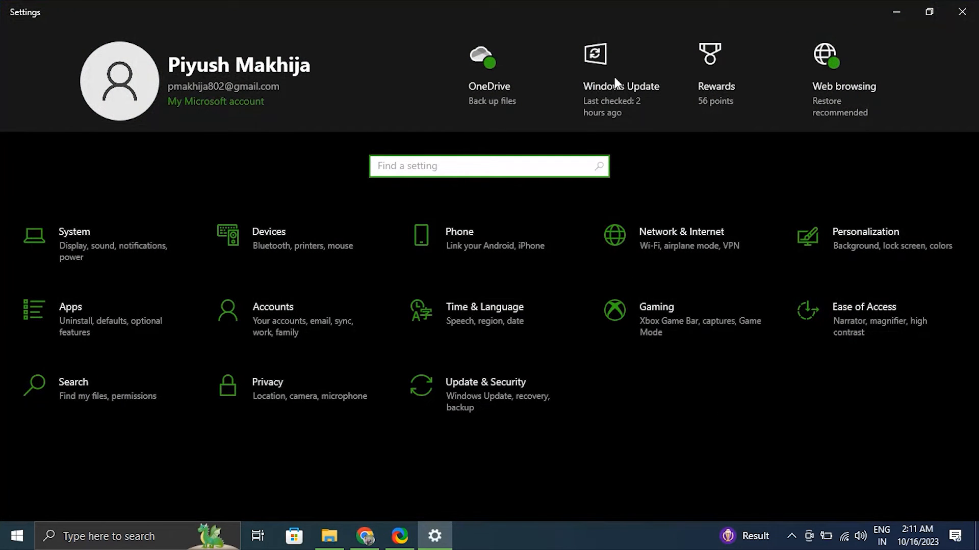
Open Windows Update in Settings and start a check for updates.
click(595, 54)
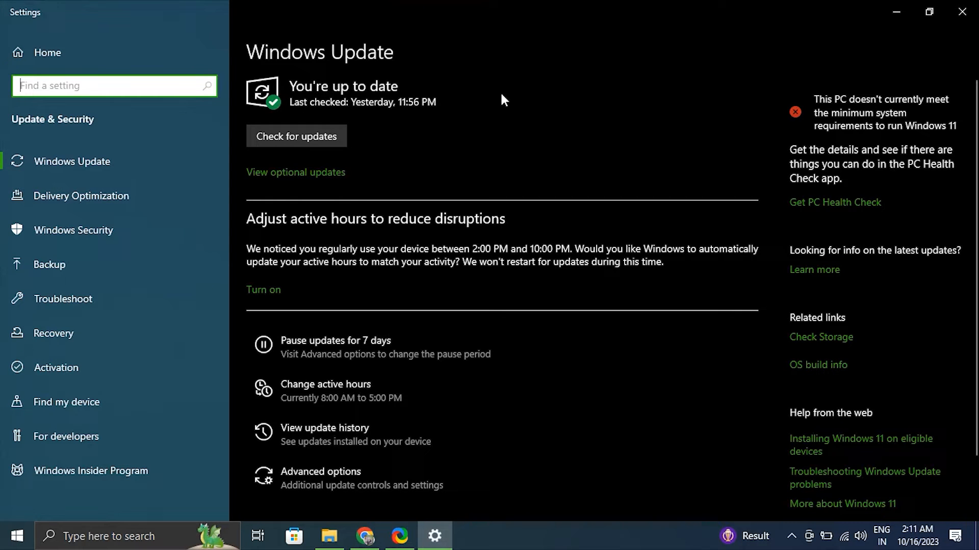
click(296, 135)
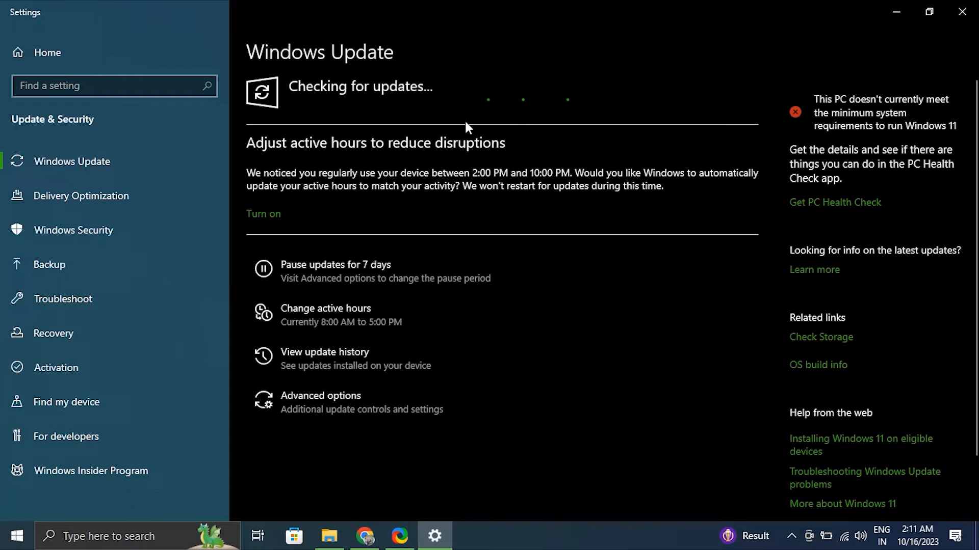
mouse_move(393, 124)
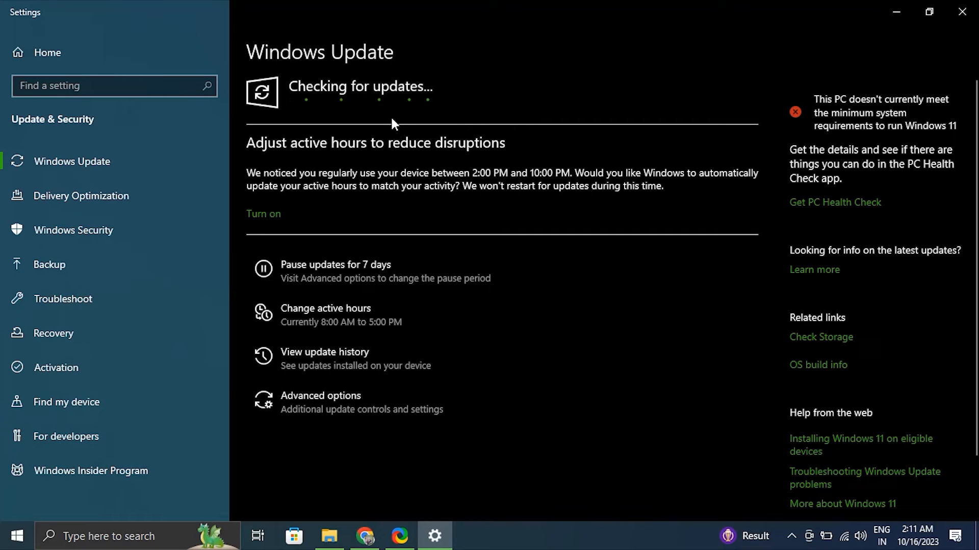
mouse_move(438, 123)
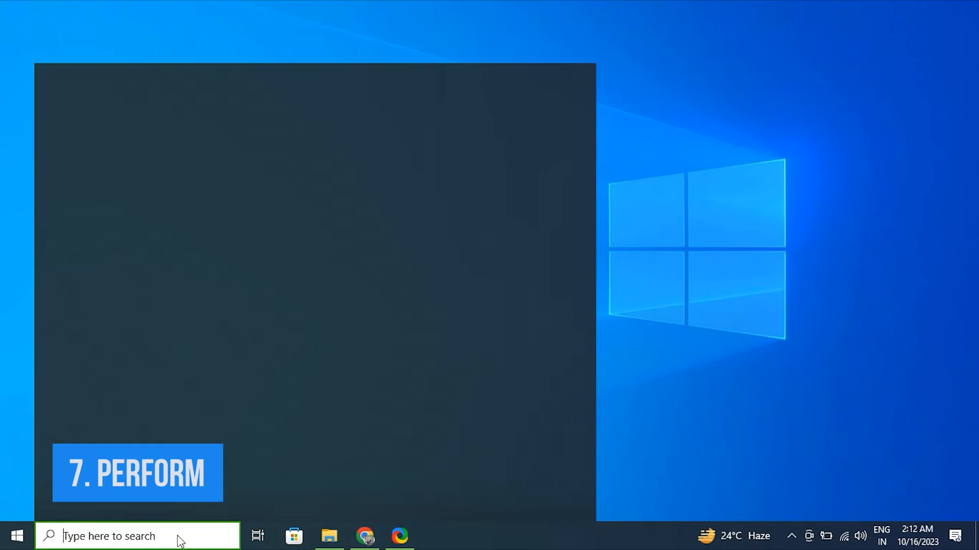
text(create)
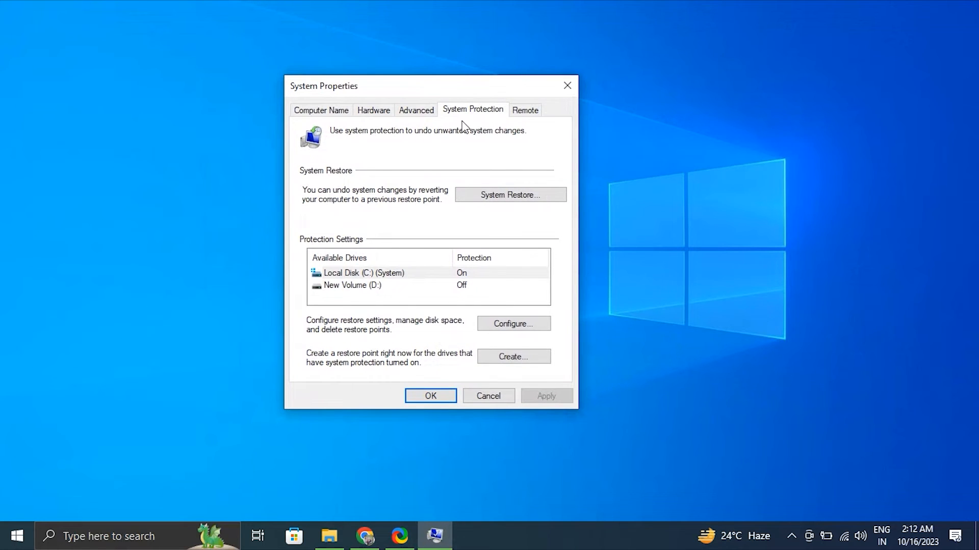
click(510, 194)
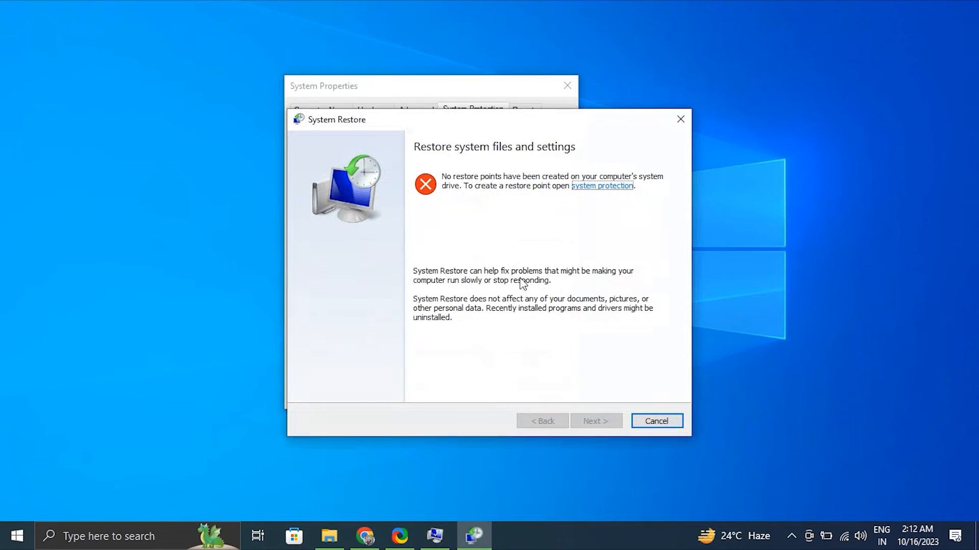
mouse_move(586, 217)
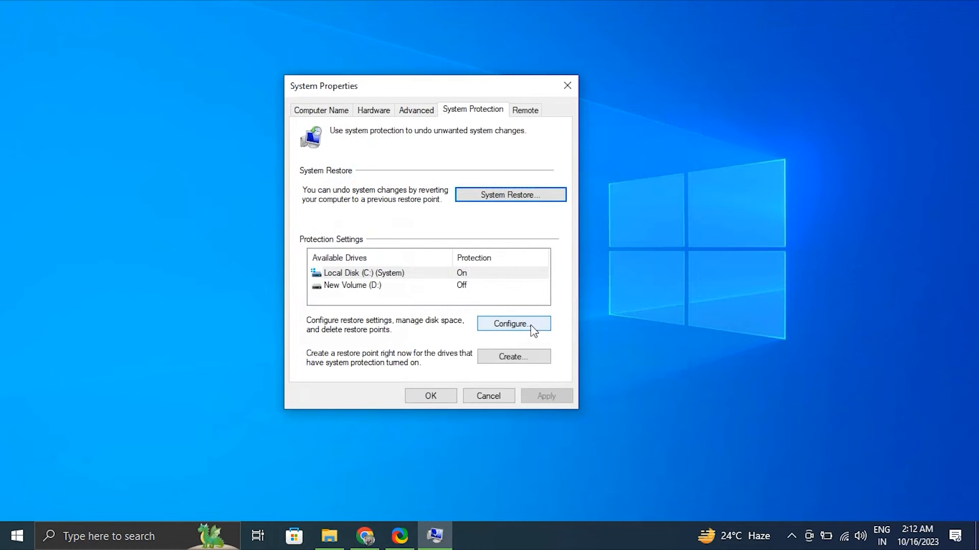
mouse_move(507, 360)
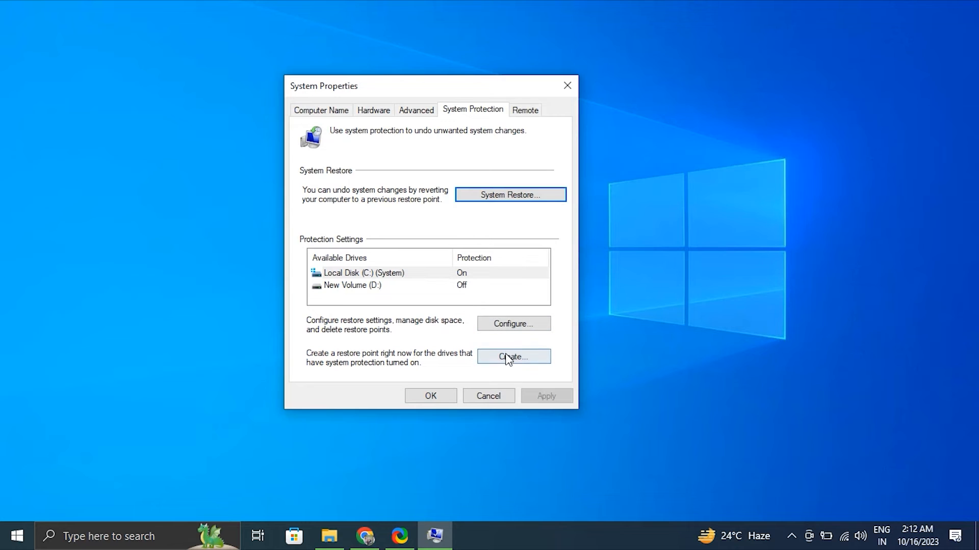
click(514, 357)
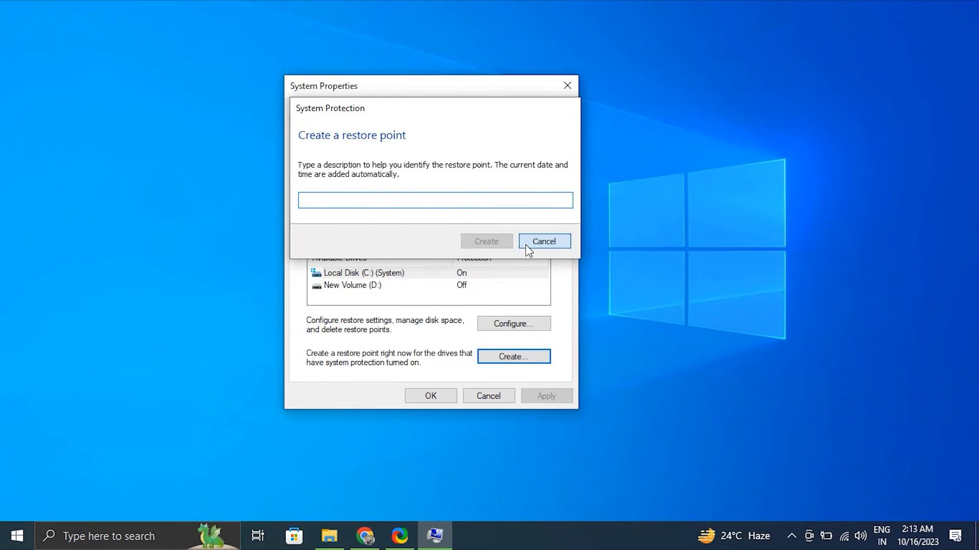
click(544, 241)
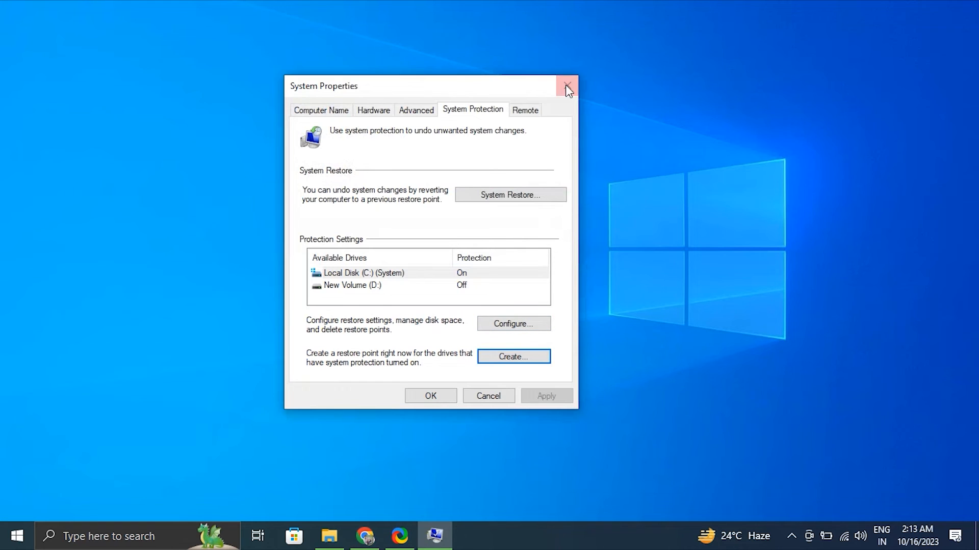
click(566, 85)
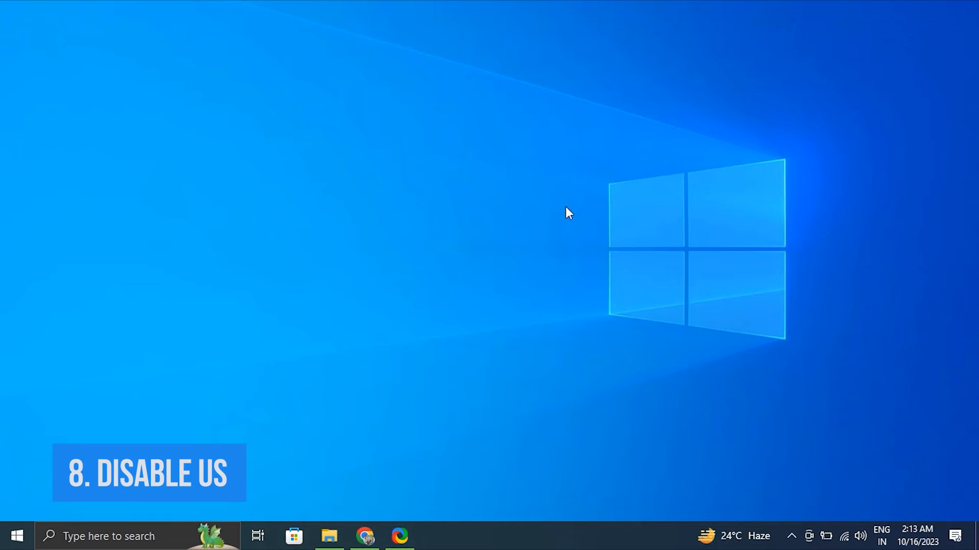
click(127, 535)
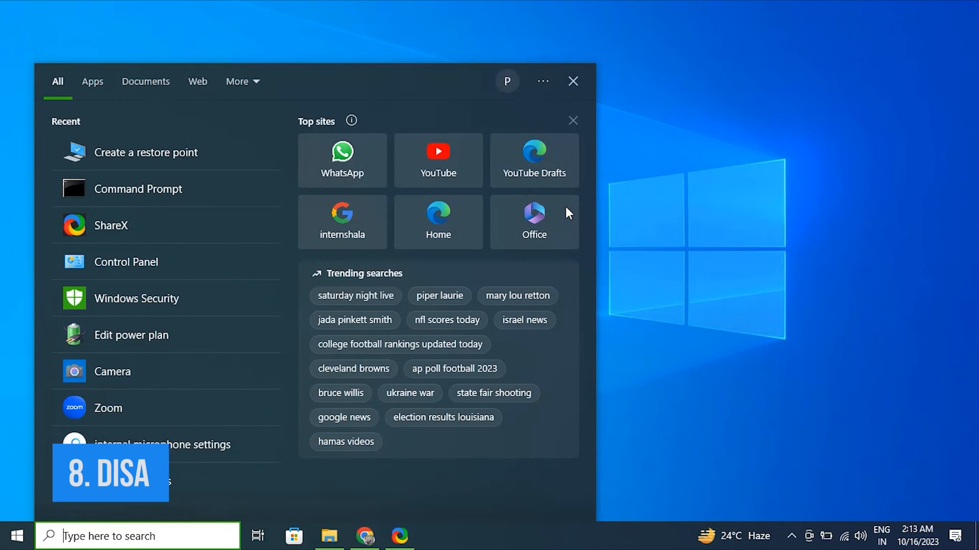
text(EDIT power plan)
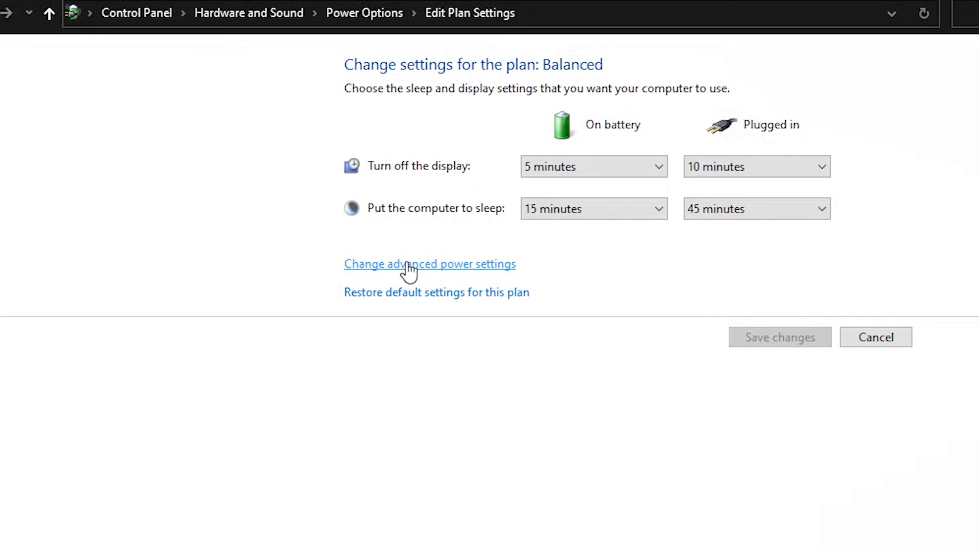
click(428, 264)
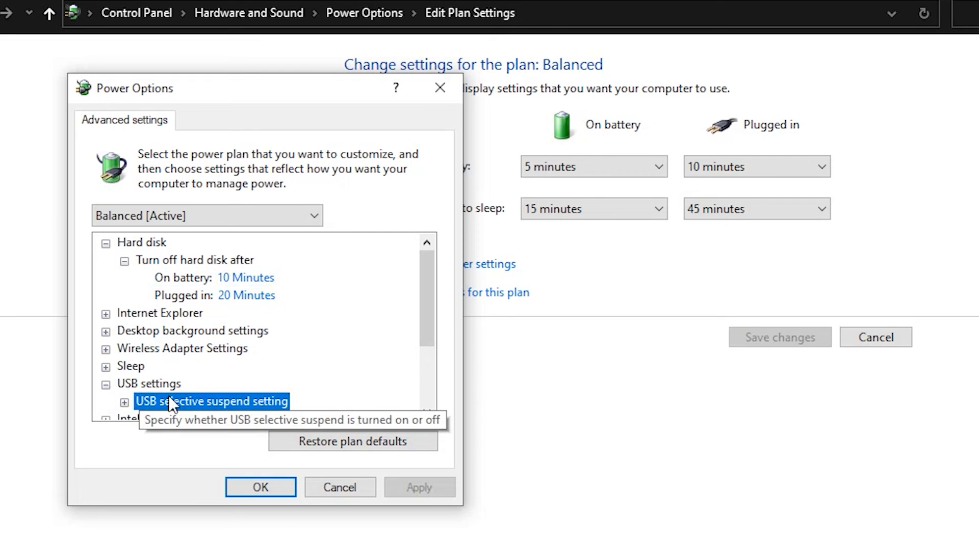
click(258, 353)
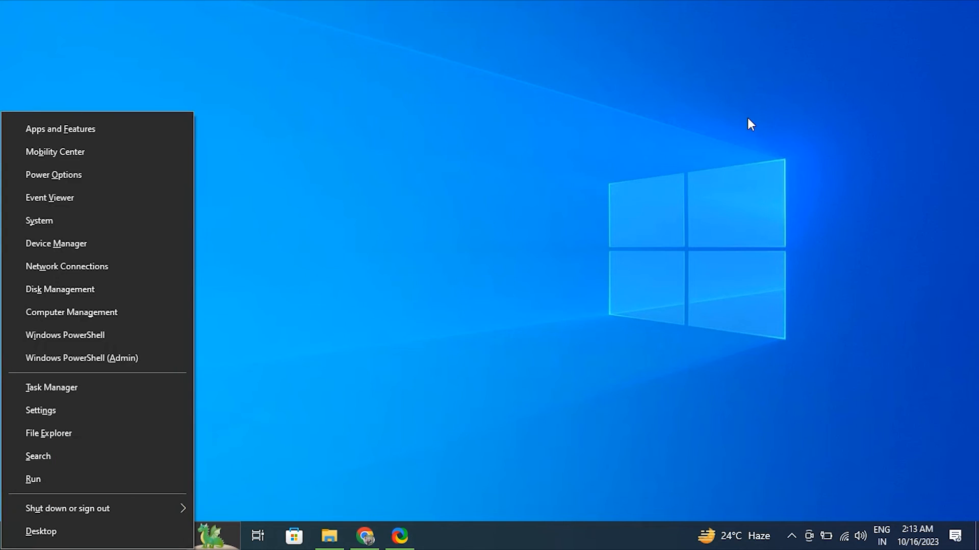
click(60, 289)
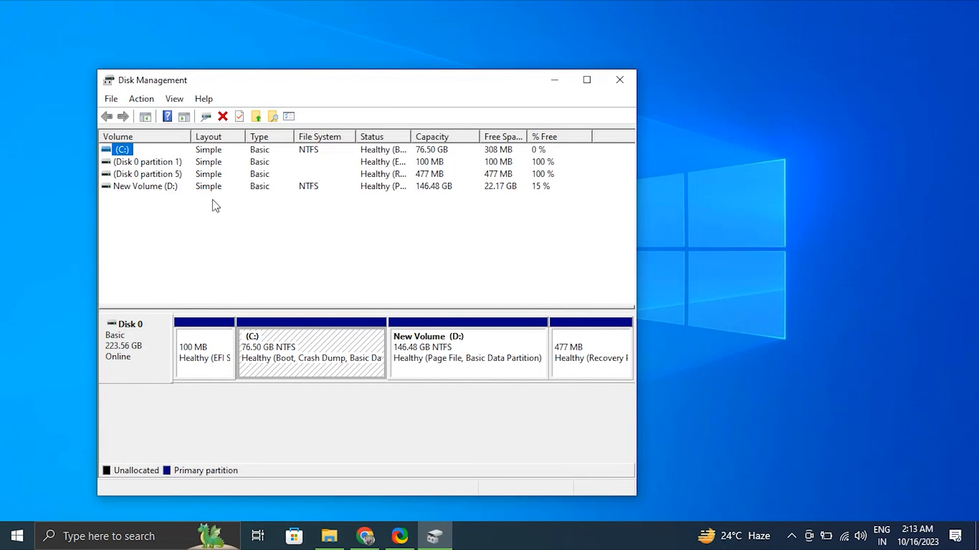
click(144, 186)
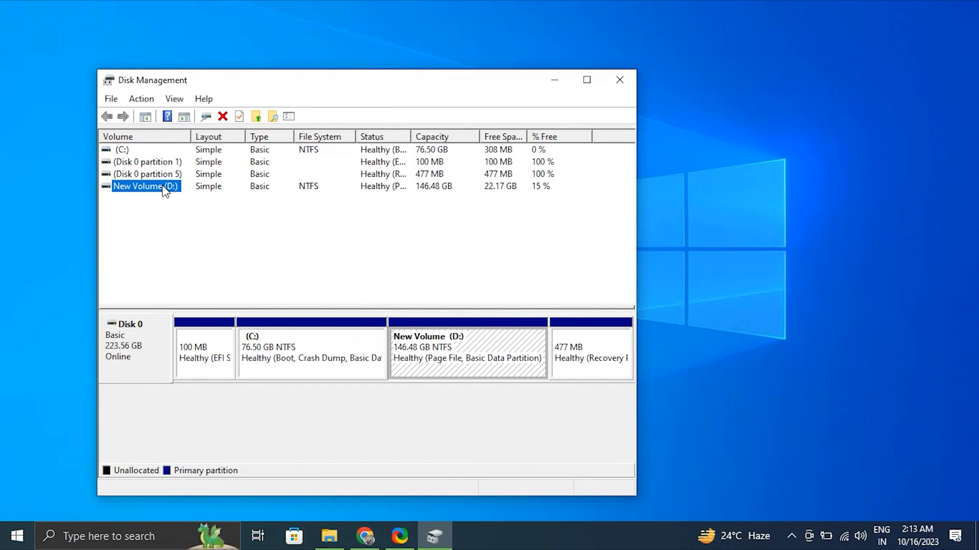
right_click(144, 187)
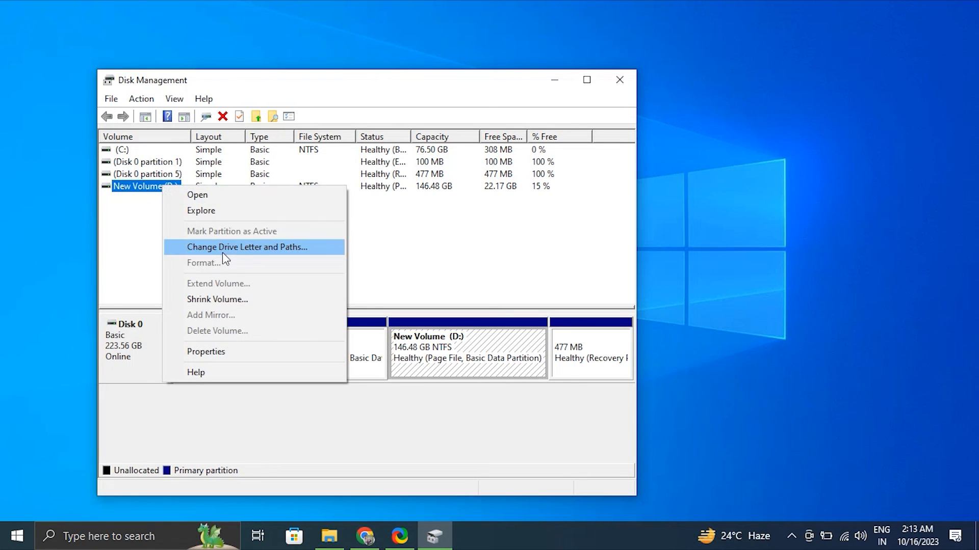
mouse_move(550, 281)
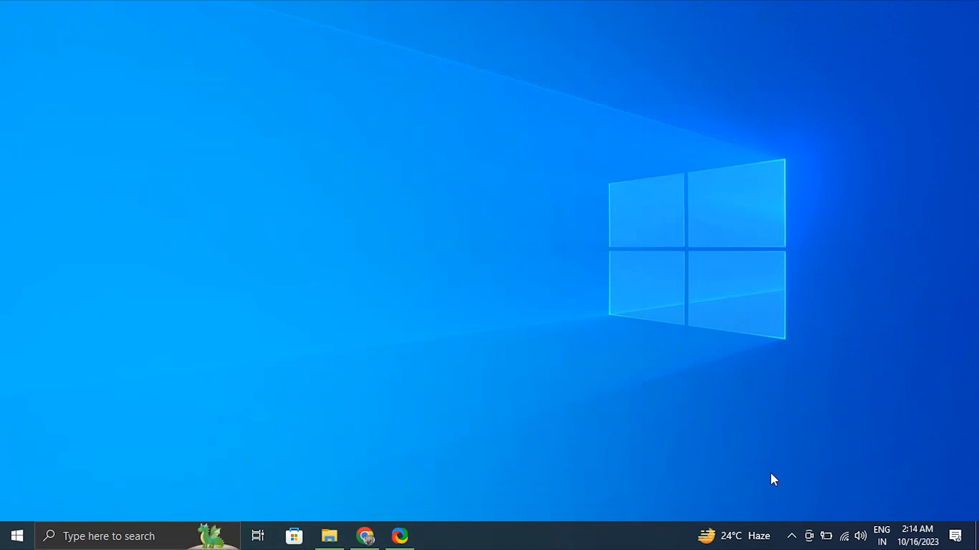
mouse_move(790, 535)
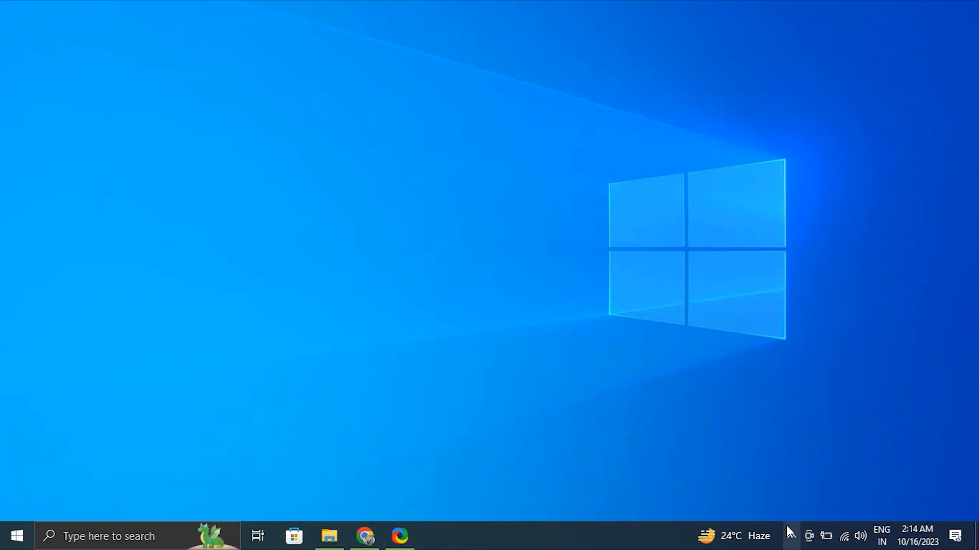